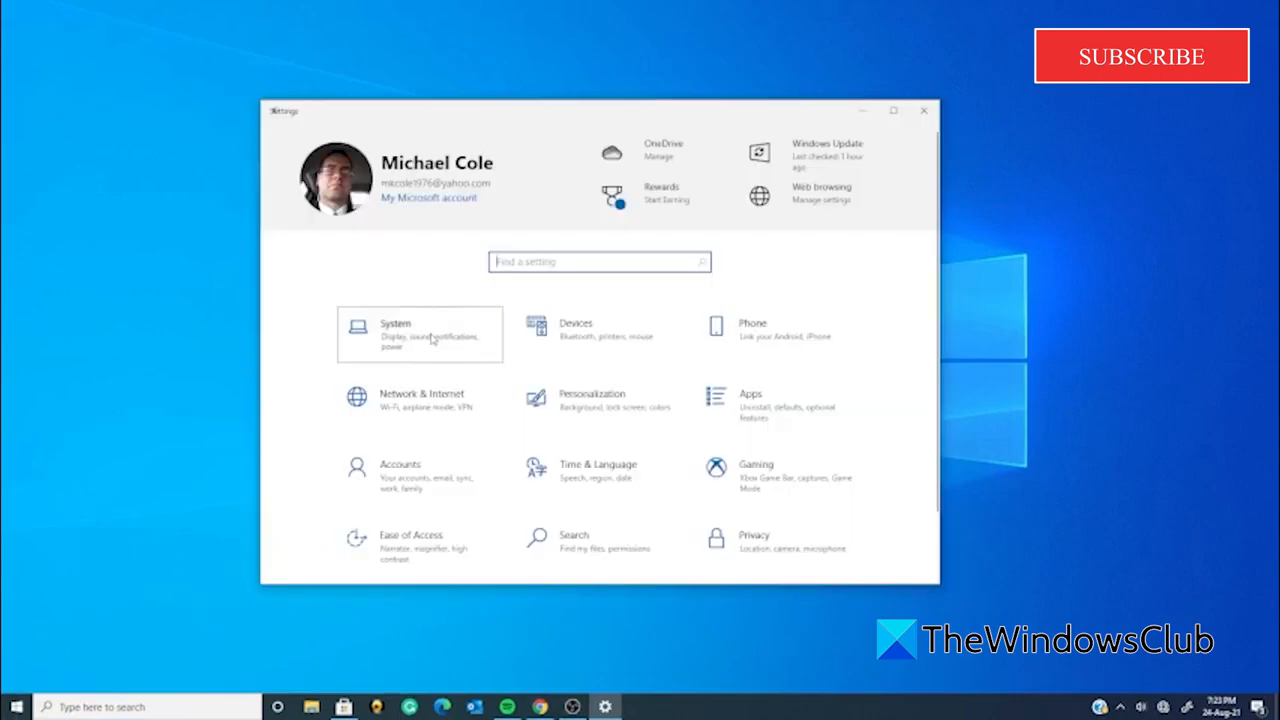
# - Go to System and scroll the Display page down to the Windows HD Color section
pyautogui.click(420, 334)
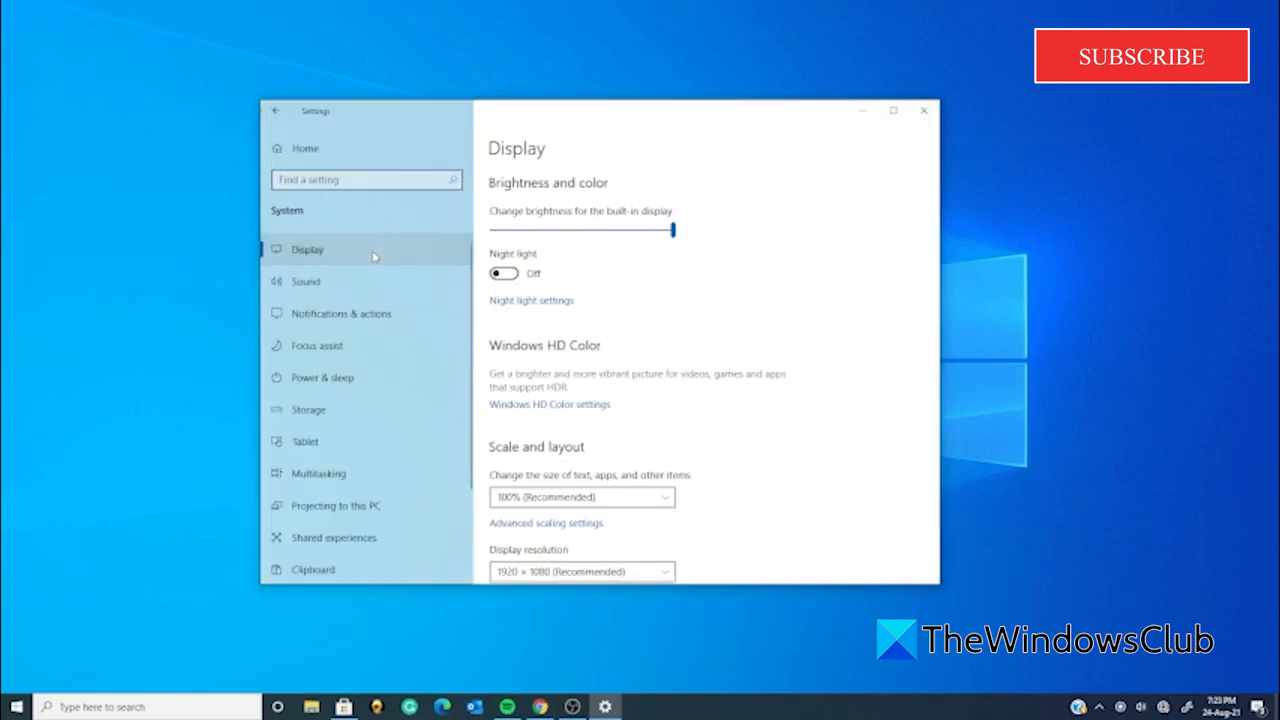
pyautogui.scroll(-3)
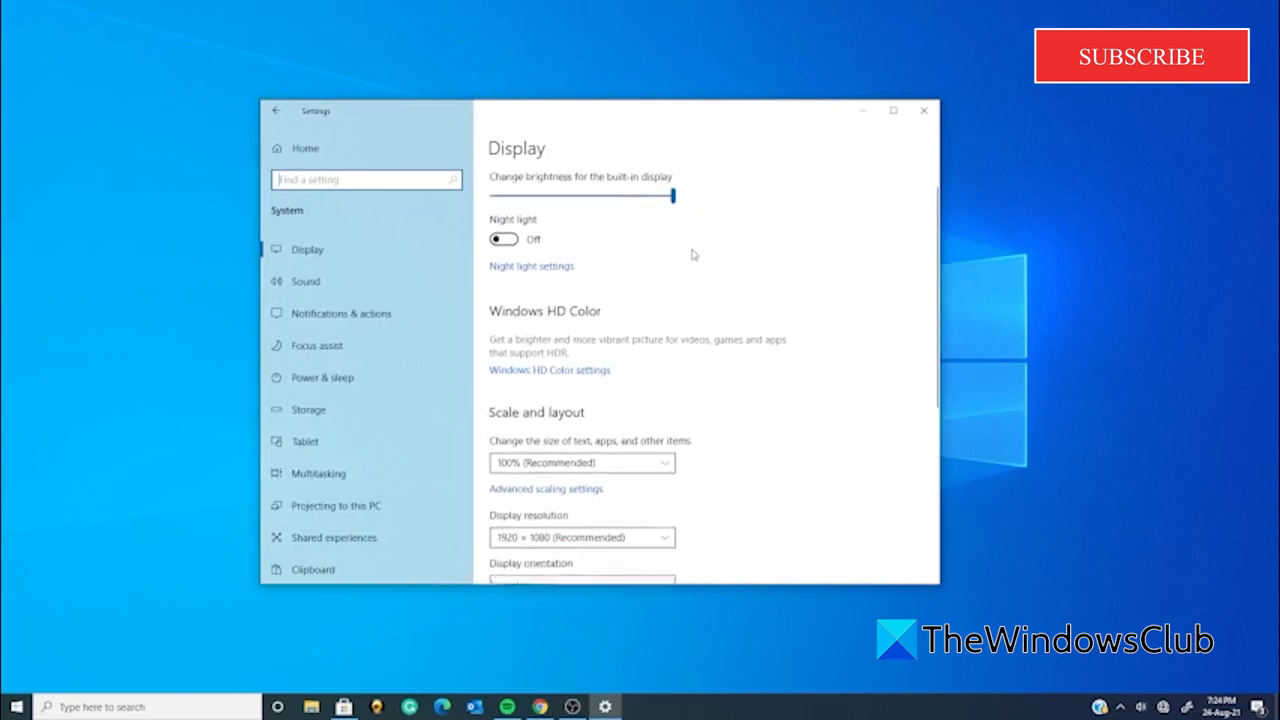
pyautogui.scroll(-3)
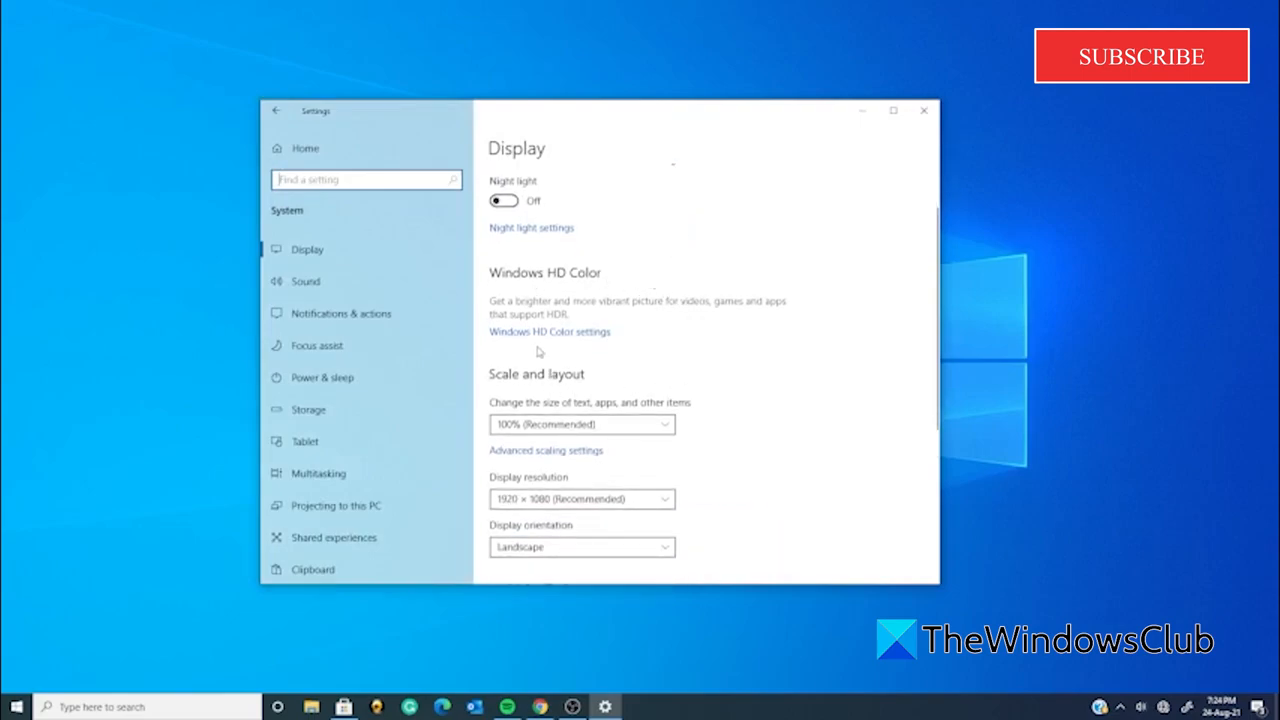
pyautogui.moveTo(536, 340)
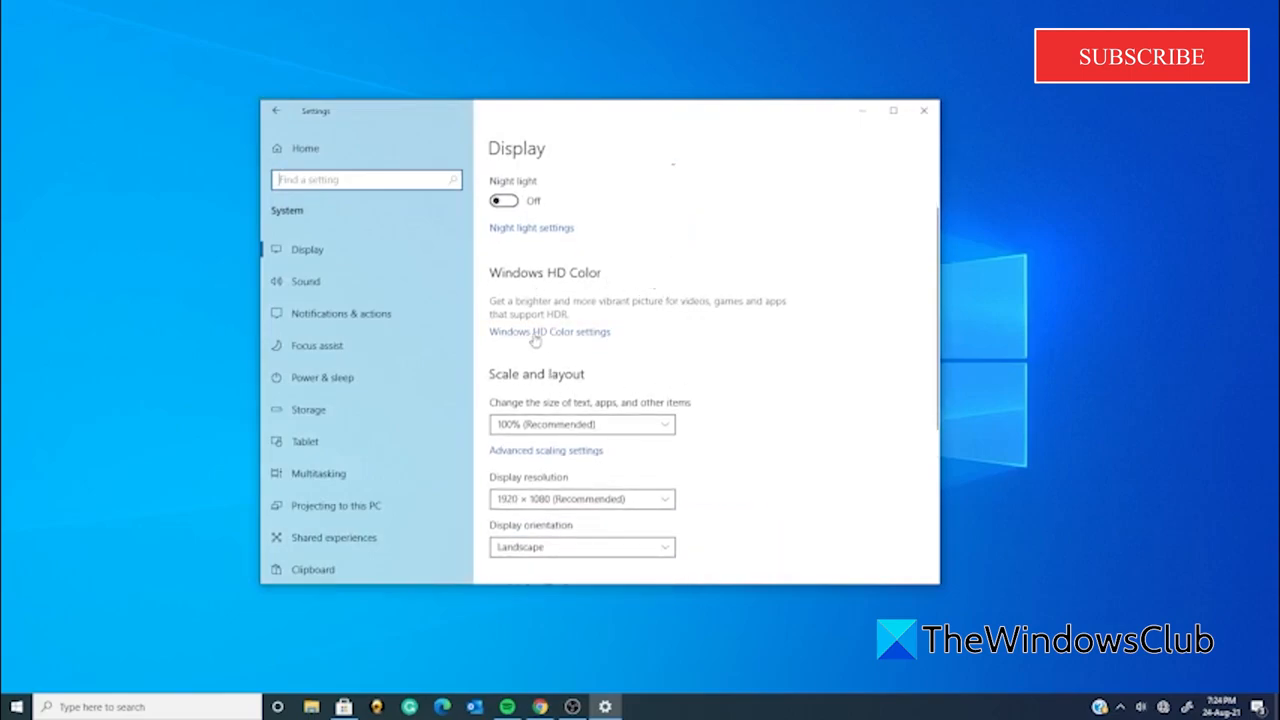
# - View Windows HD Color settings, where Stream HDR video, Use HDR and Use WCG apps read No
pyautogui.click(548, 332)
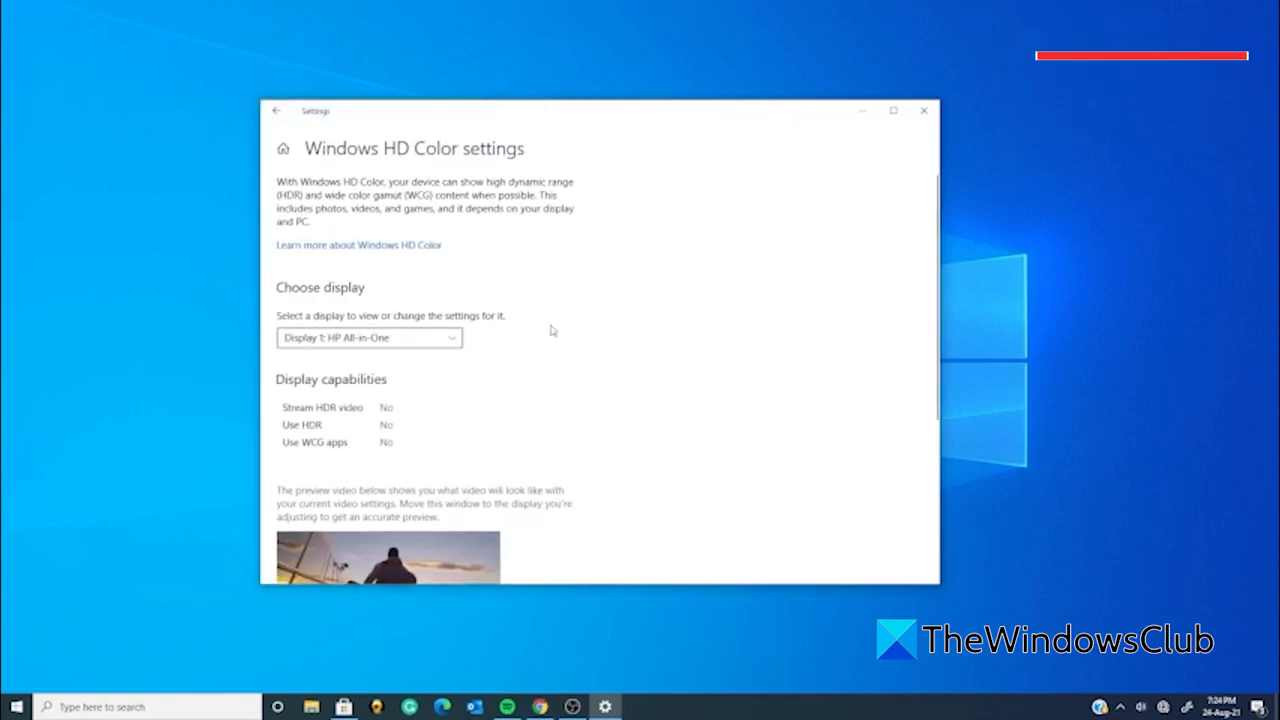
pyautogui.scroll(-3)
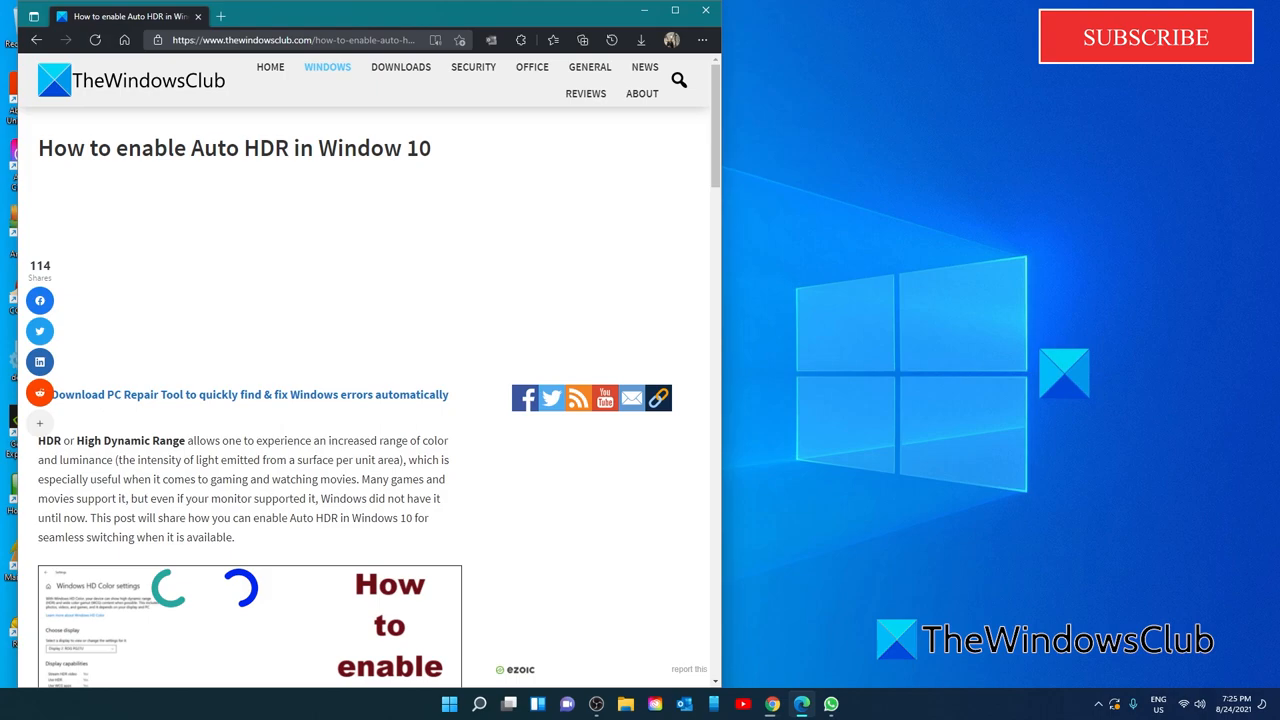
# - Launch Windows 11 Settings from Start, landing on the System Display page with an HDR entry
pyautogui.click(448, 704)
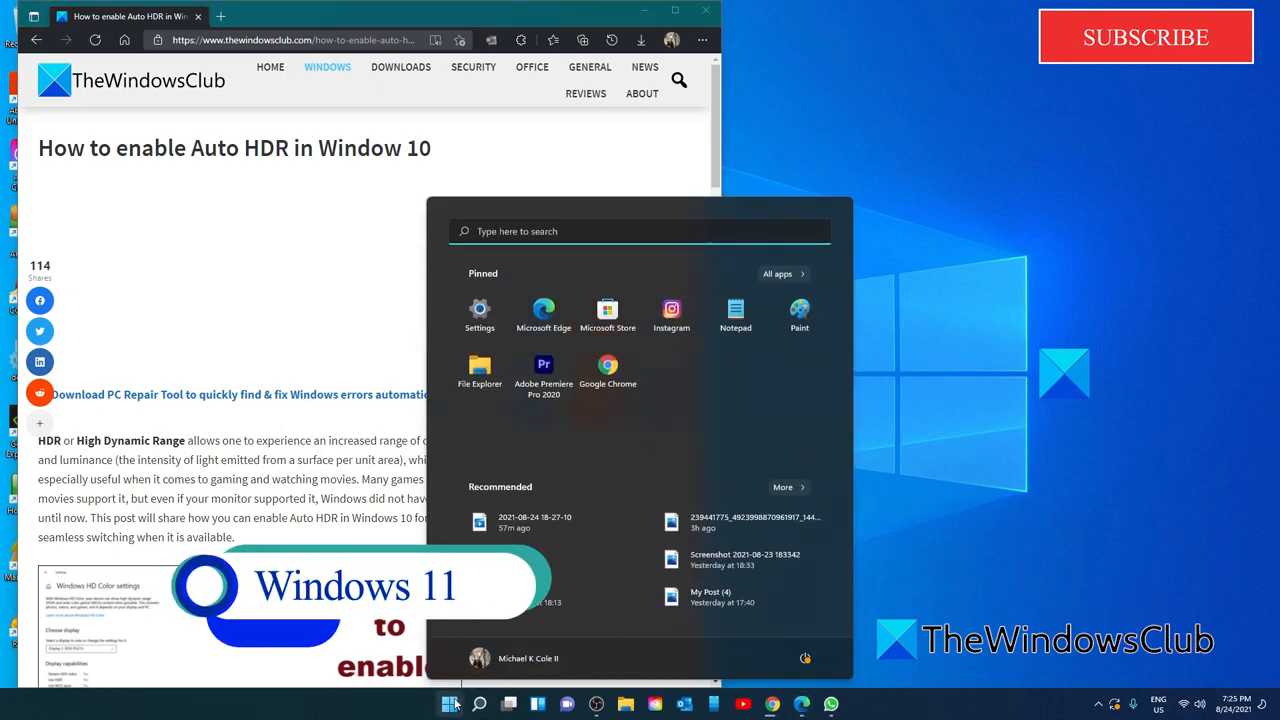
pyautogui.click(480, 314)
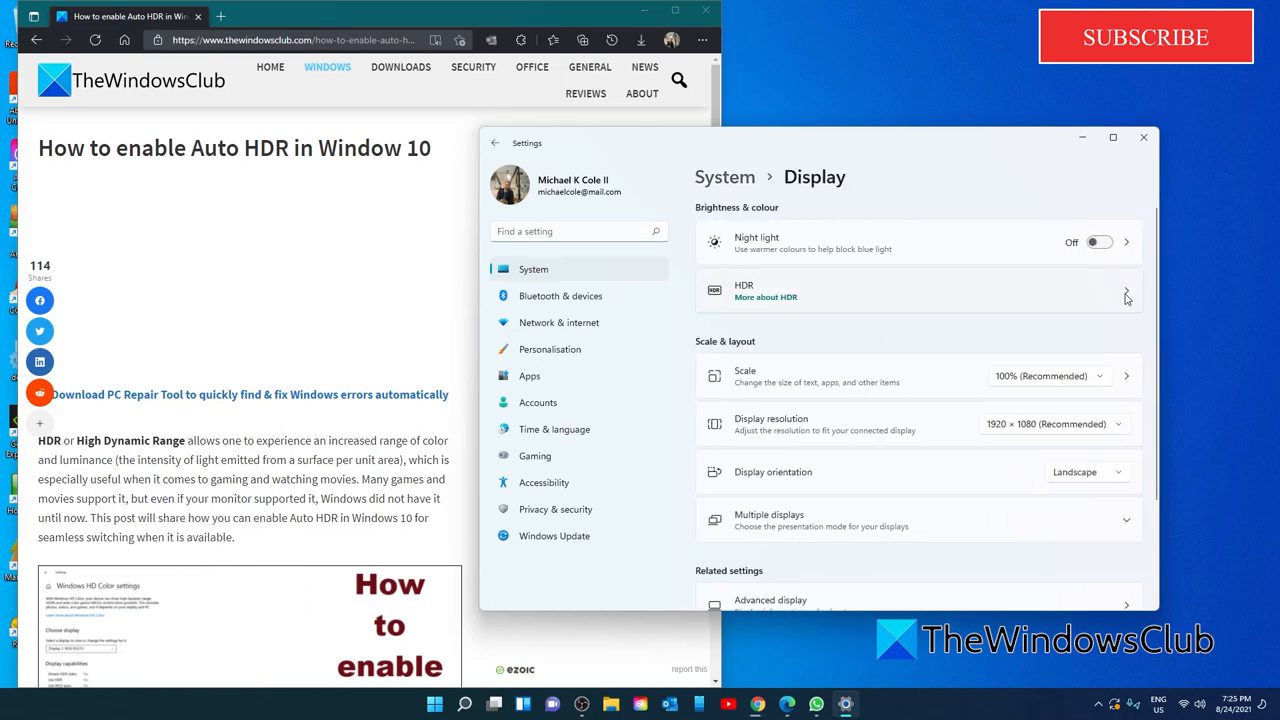
# - View the HDR page's Display capabilities, showing streaming HDR video and Use HDR as Not supported
pyautogui.click(1126, 292)
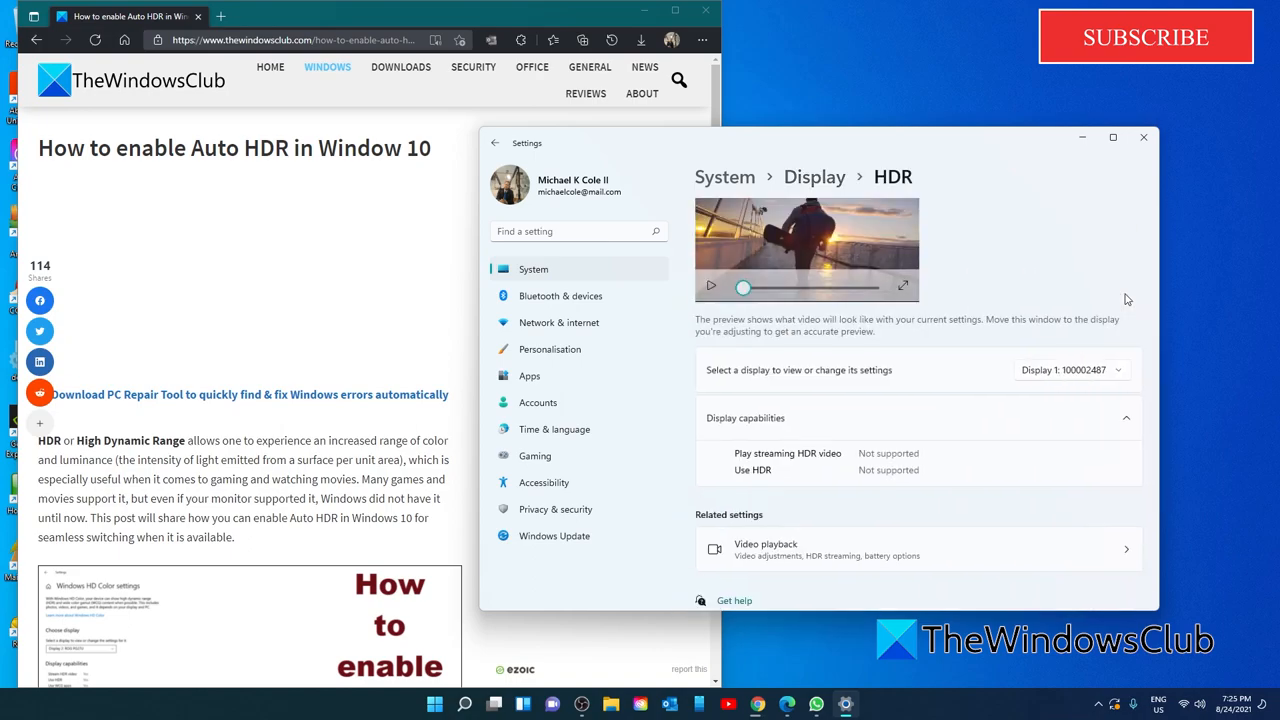
pyautogui.scroll(-3)
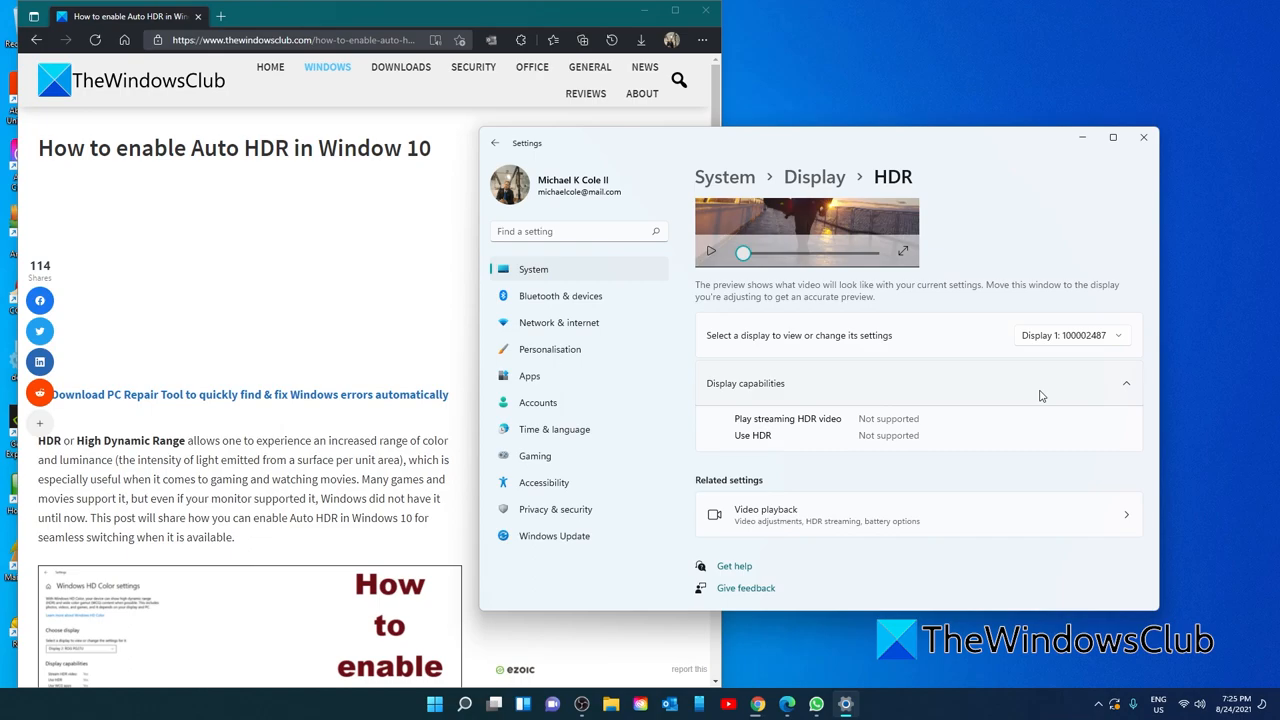
pyautogui.moveTo(1204, 172)
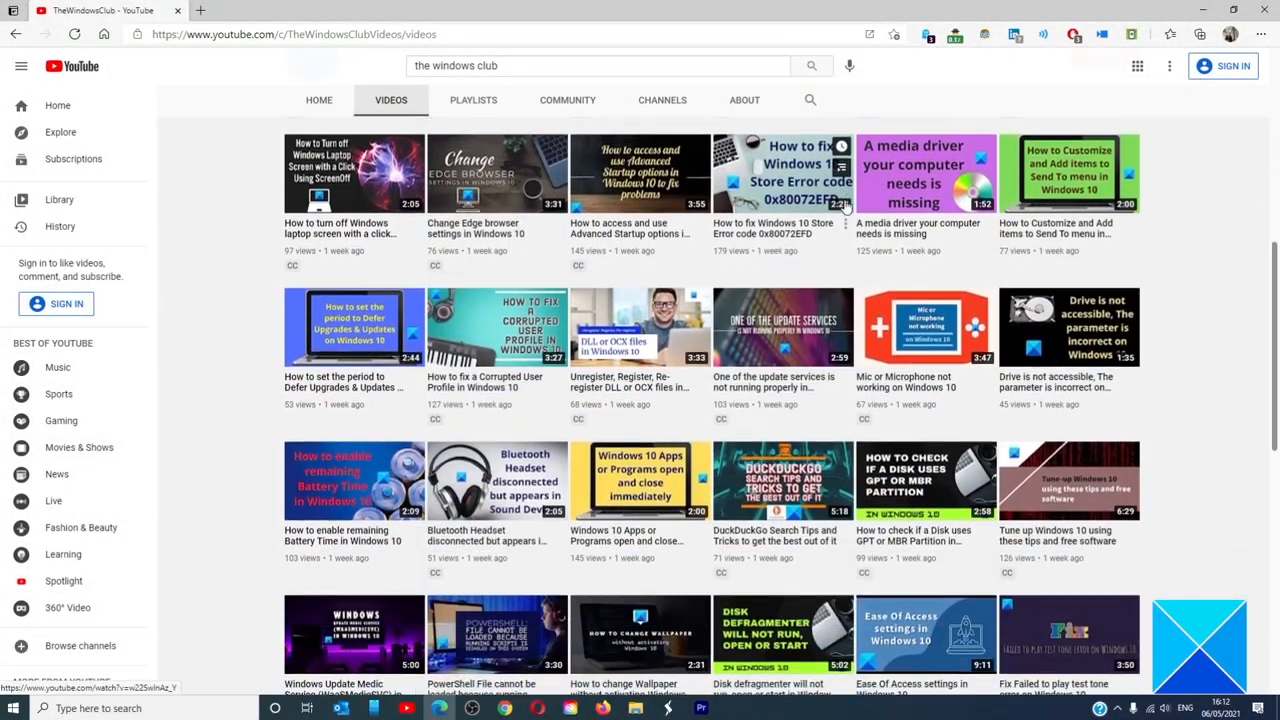
pyautogui.scroll(-3)
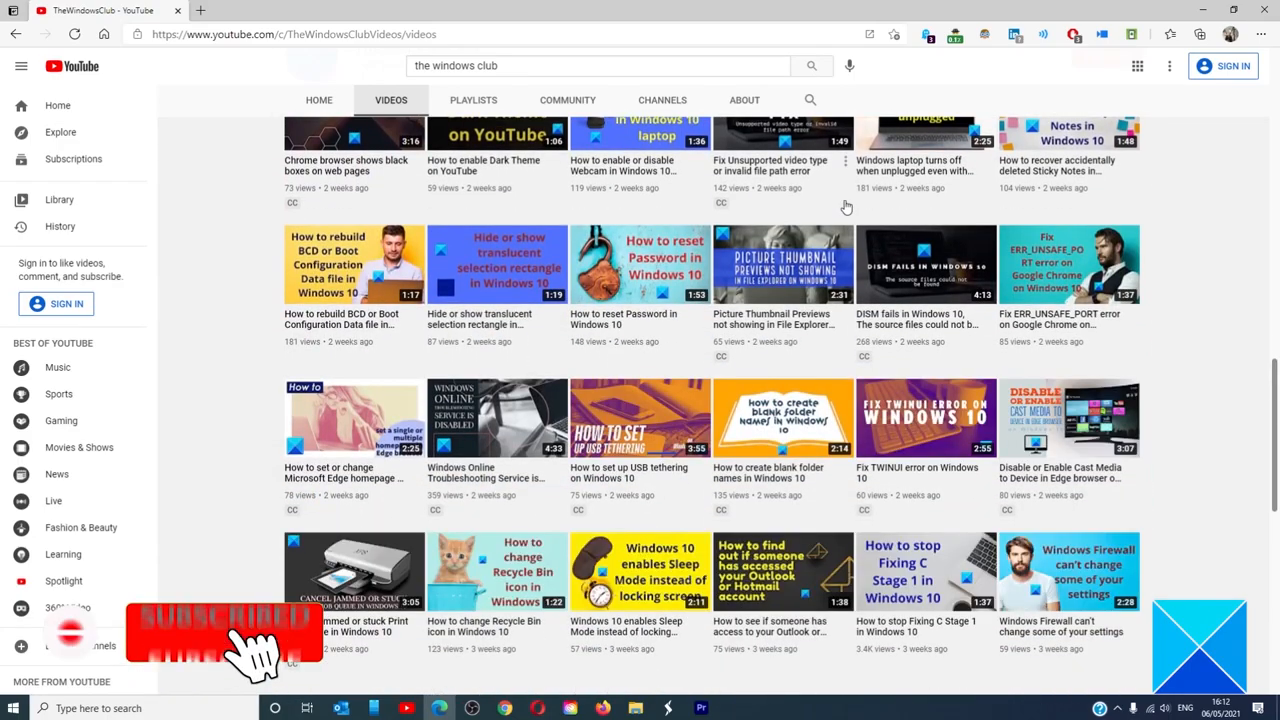